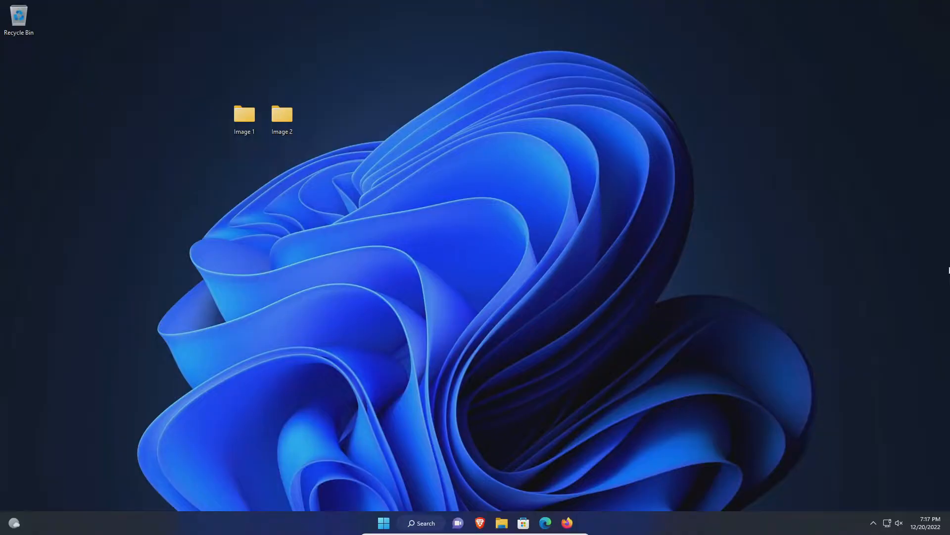
# Bring up the shortcut menu of actions for the Image 1 desktop folder
pyautogui.click(243, 118)
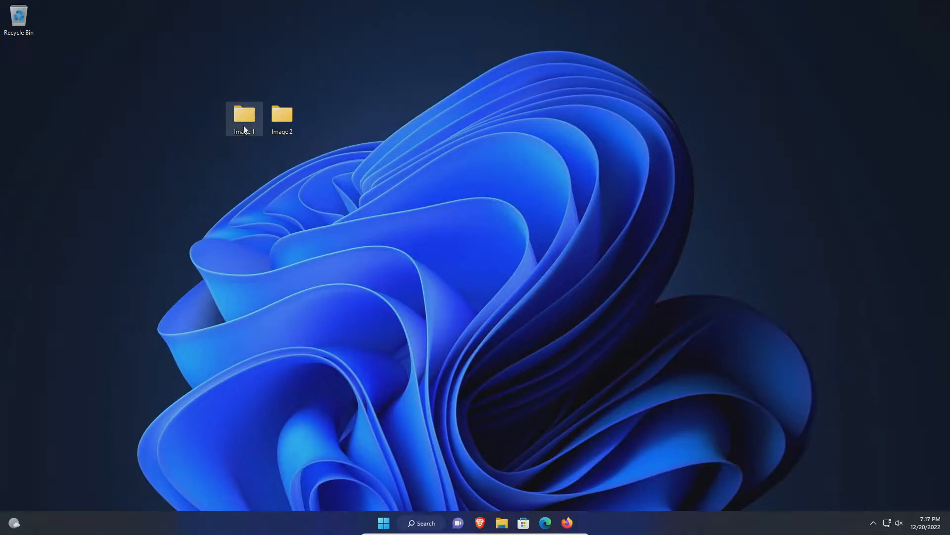
pyautogui.moveTo(243, 115)
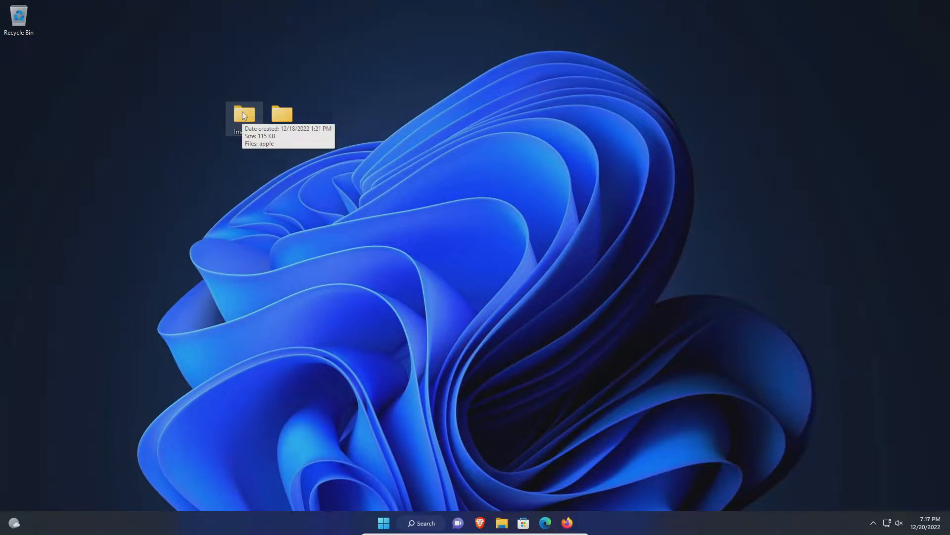
pyautogui.rightClick(245, 115)
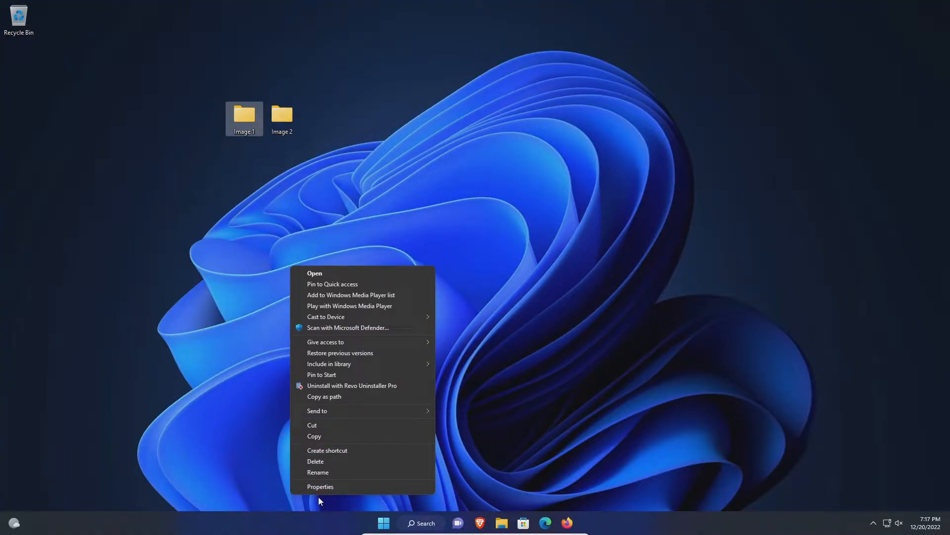
# Turn on 'Encrypt contents to secure data' for Image 1, applied to the folder, subfolders and files
pyautogui.click(319, 486)
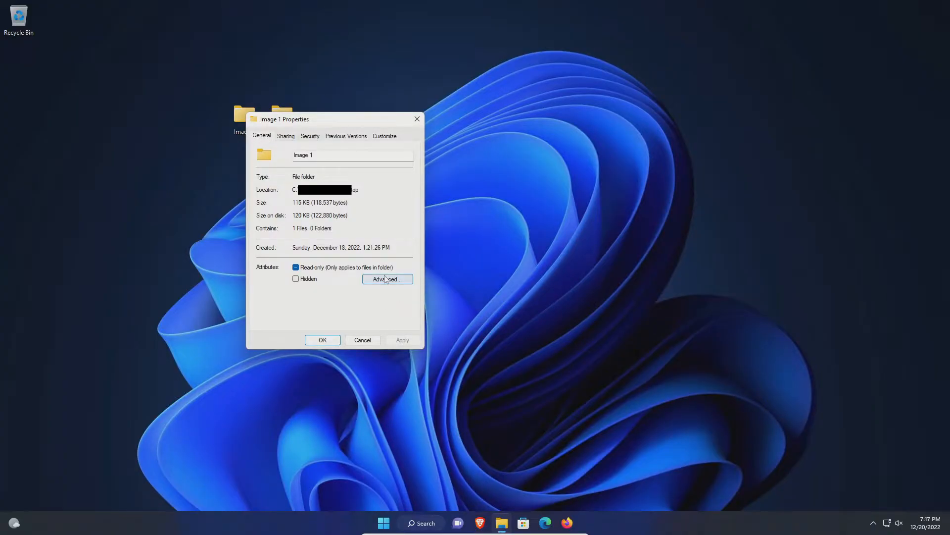
pyautogui.click(387, 279)
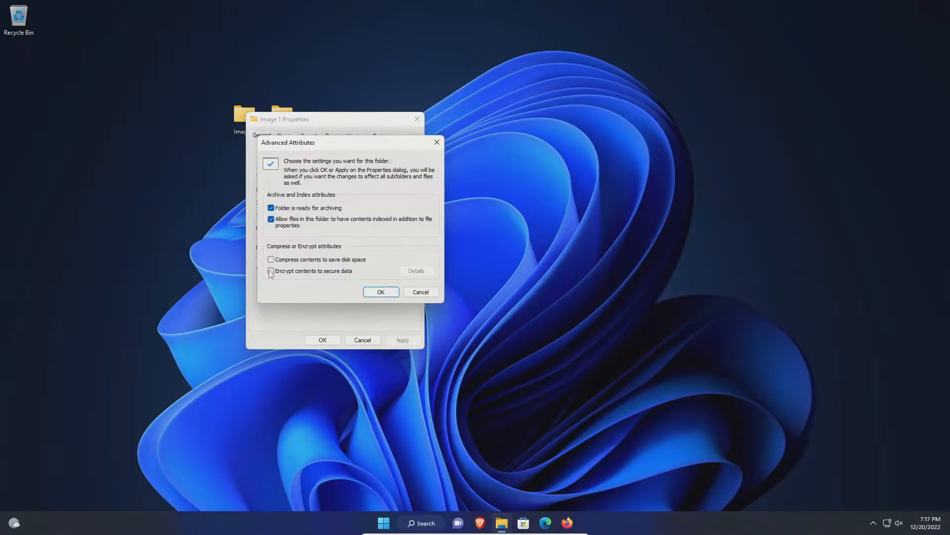
pyautogui.click(380, 291)
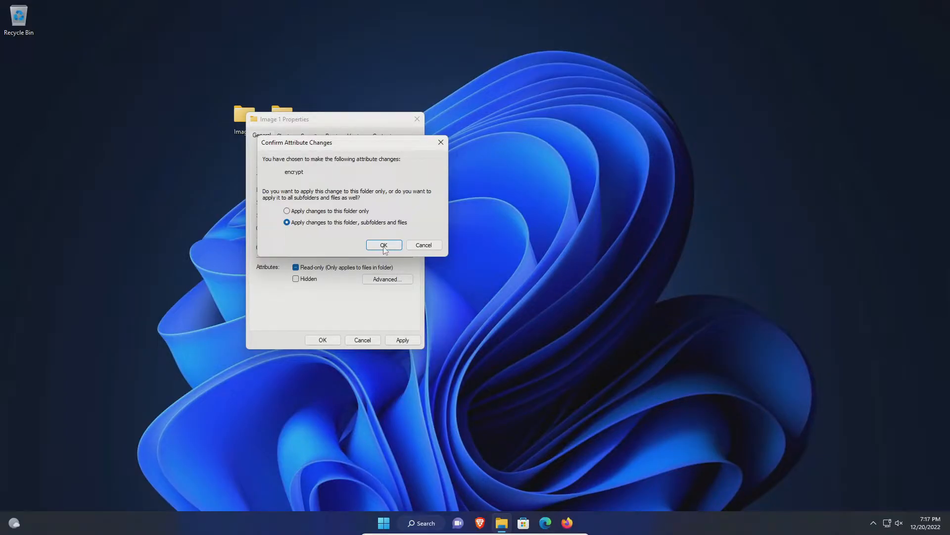
pyautogui.click(383, 244)
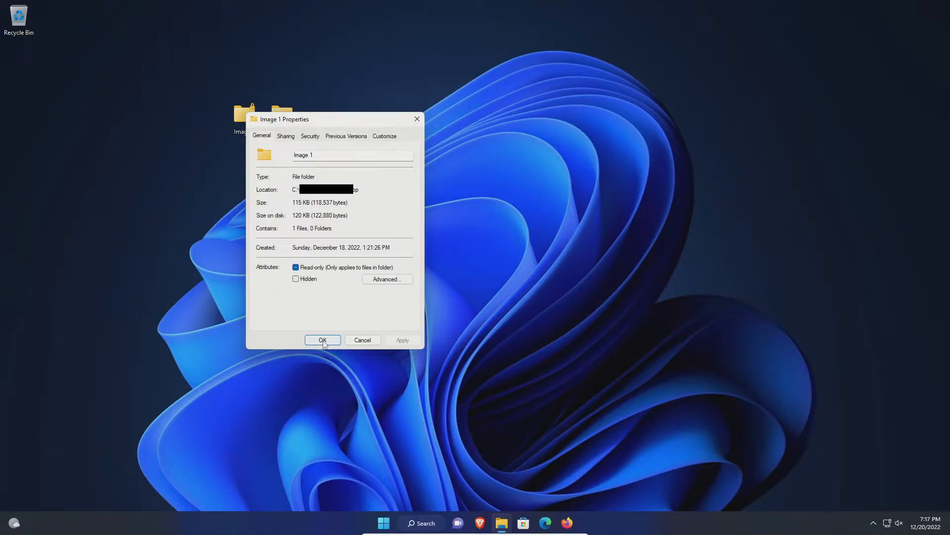
pyautogui.click(322, 340)
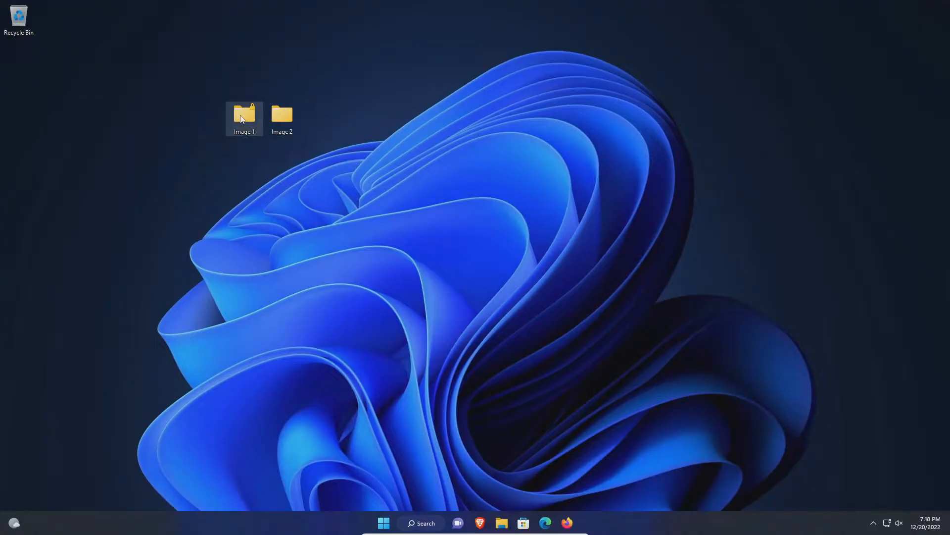
pyautogui.doubleClick(243, 115)
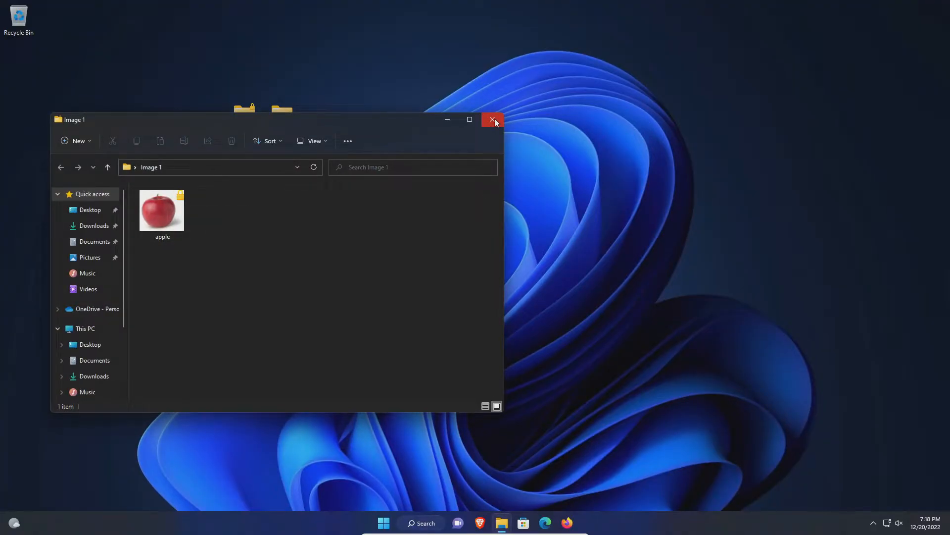
pyautogui.click(493, 119)
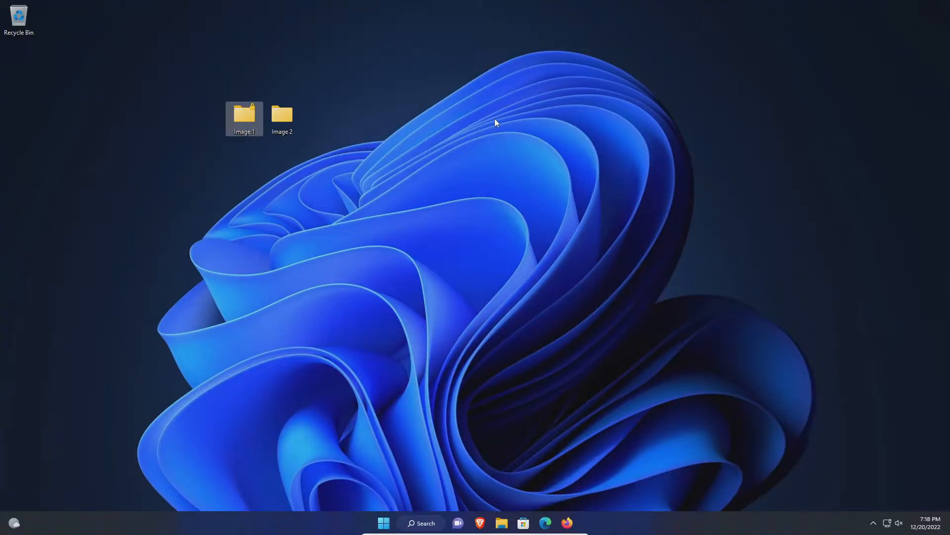
pyautogui.moveTo(231, 117)
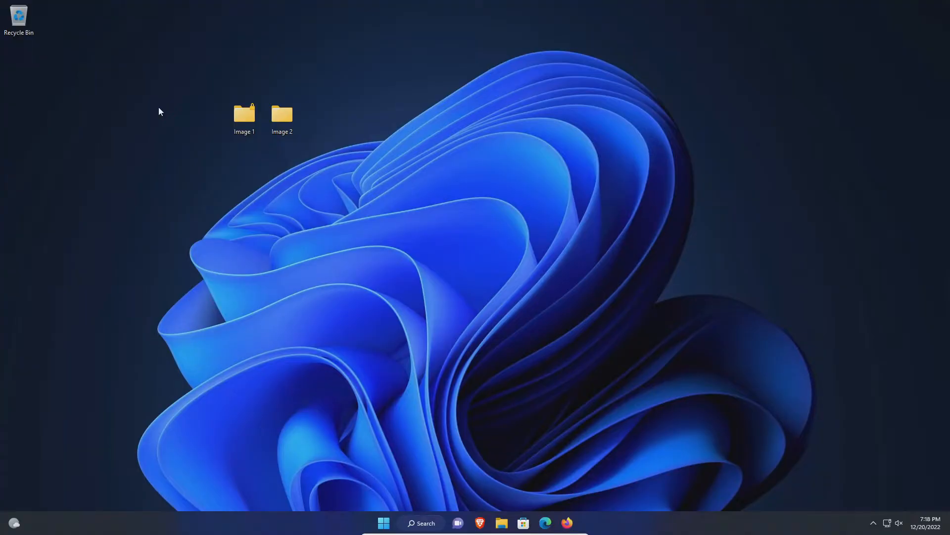
pyautogui.moveTo(179, 132)
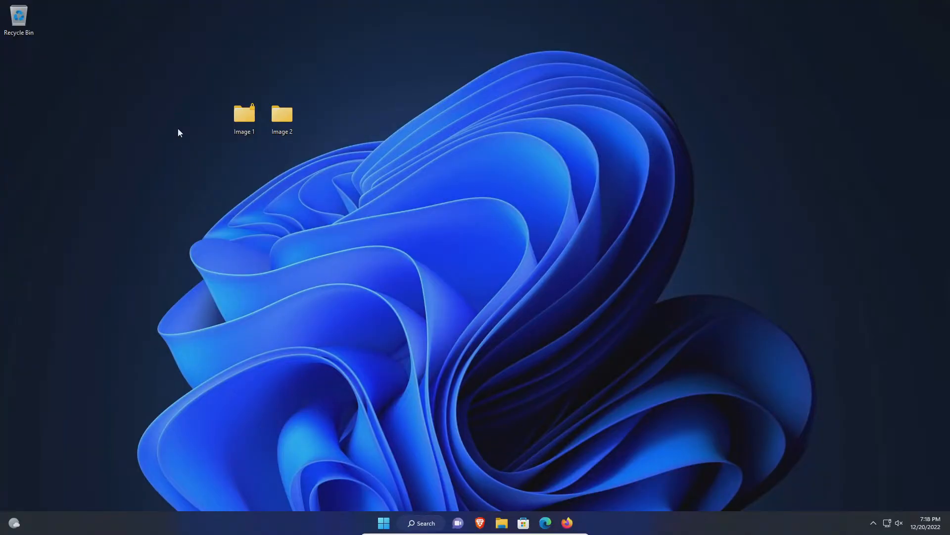
# View Image 1's encryption details from its Properties > Advanced attributes
pyautogui.click(244, 115)
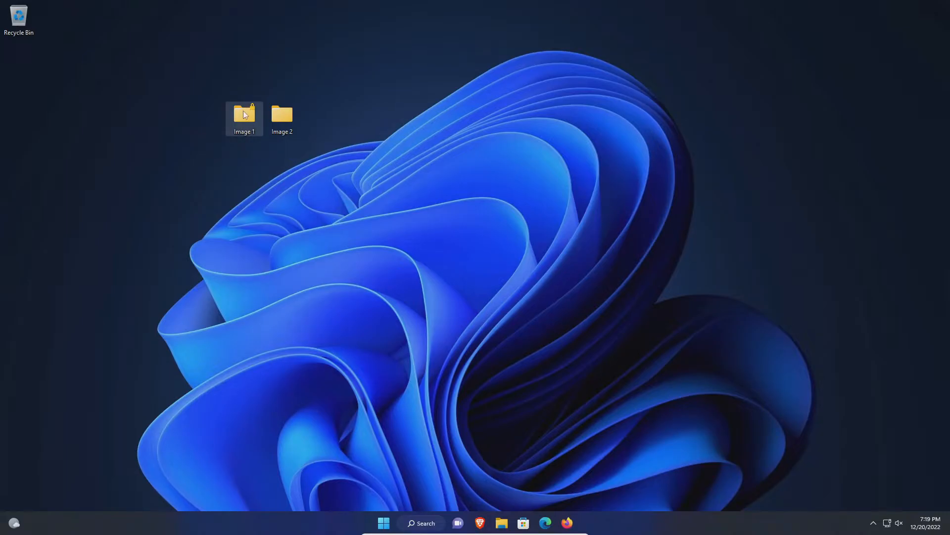
pyautogui.moveTo(244, 115)
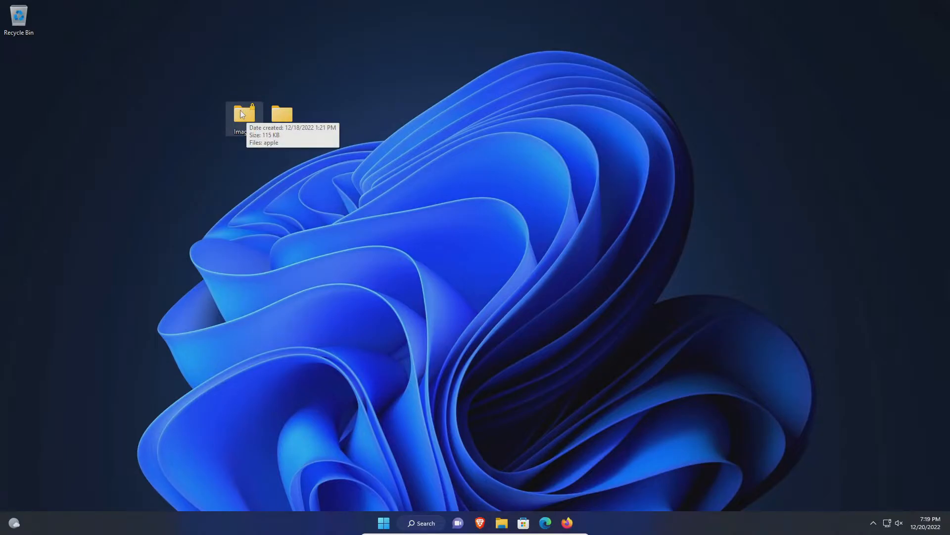
pyautogui.rightClick(245, 117)
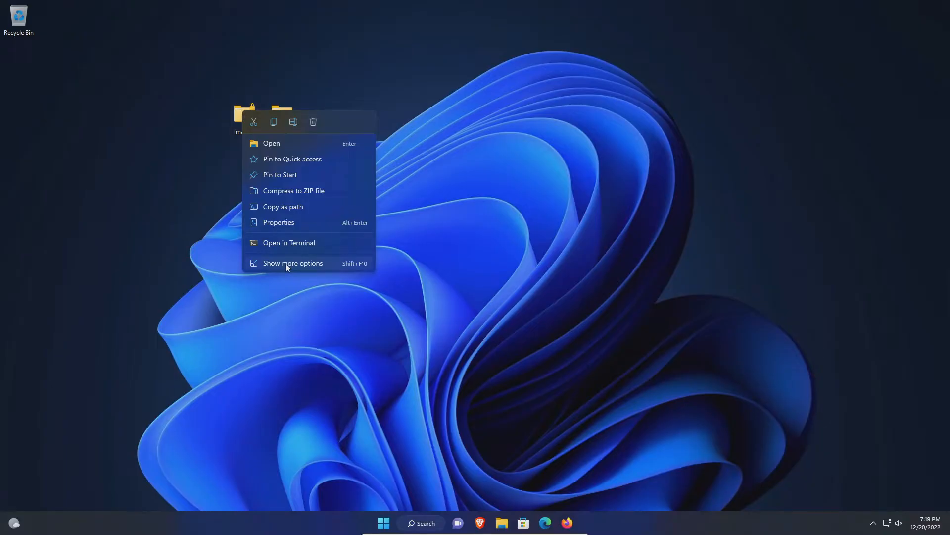
pyautogui.click(293, 262)
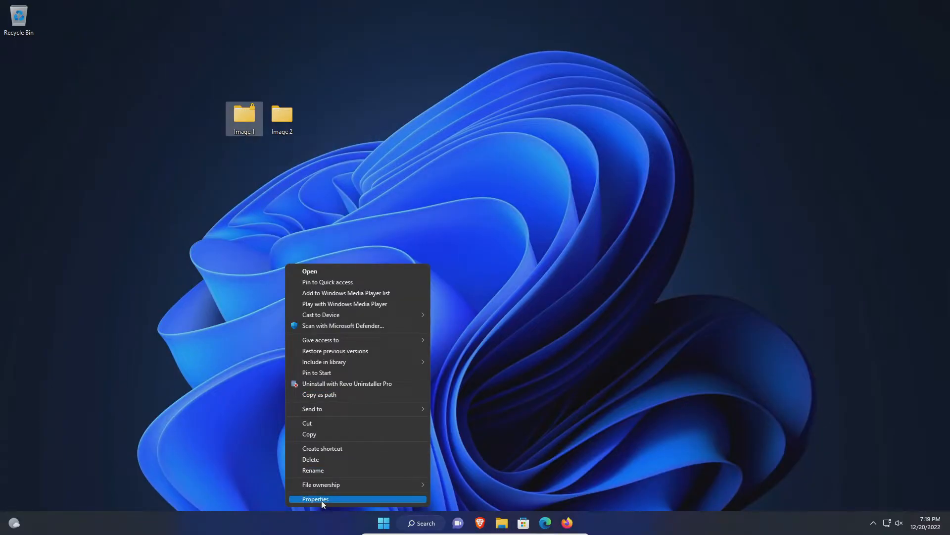
pyautogui.click(314, 499)
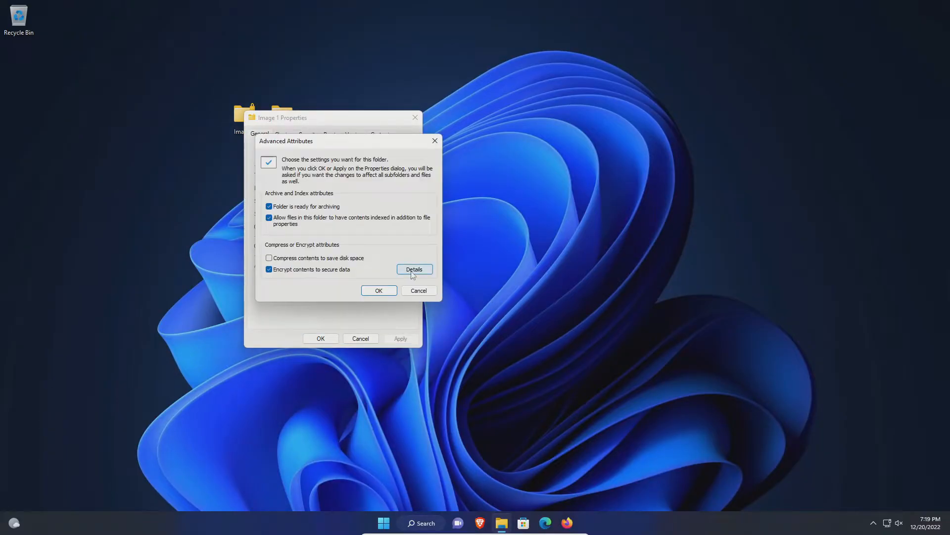
pyautogui.click(414, 269)
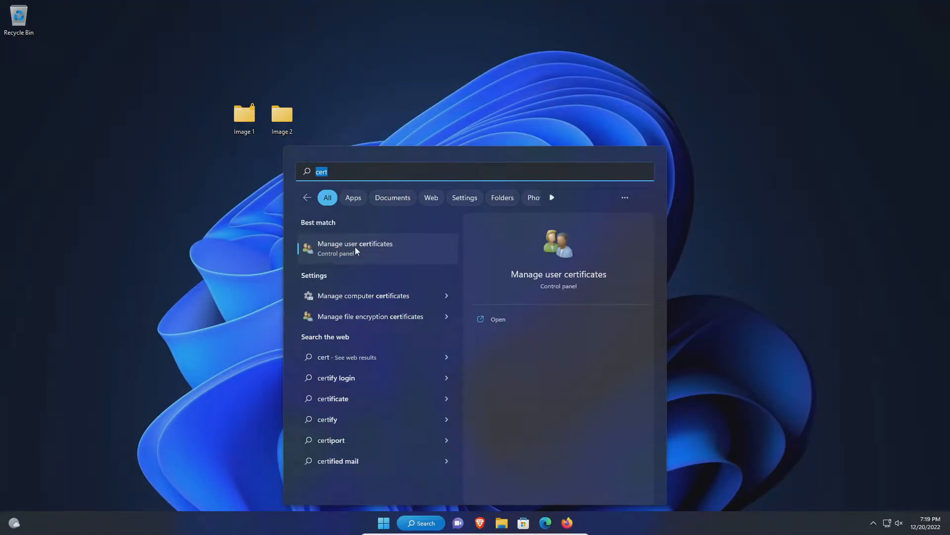
# Launch the user certificate manager and expand the Personal certificates store
pyautogui.click(355, 247)
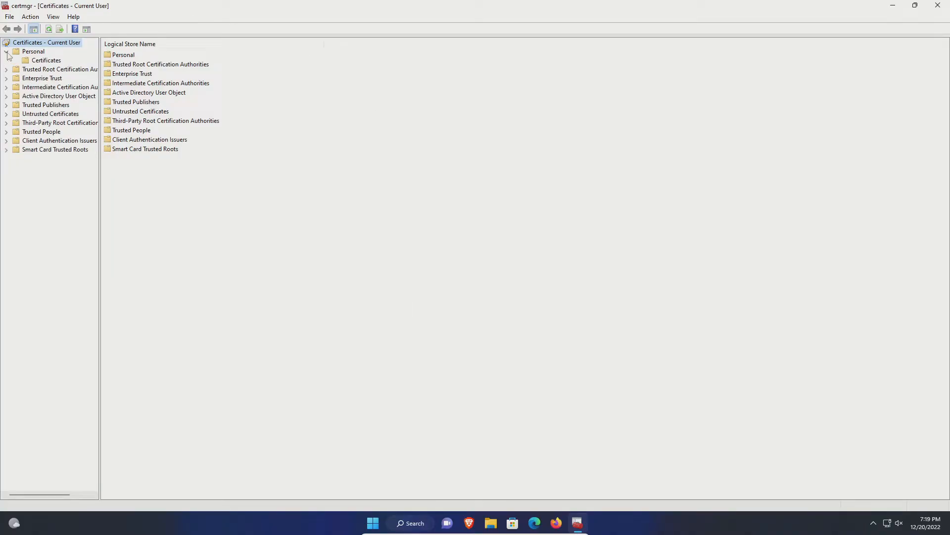
pyautogui.click(46, 61)
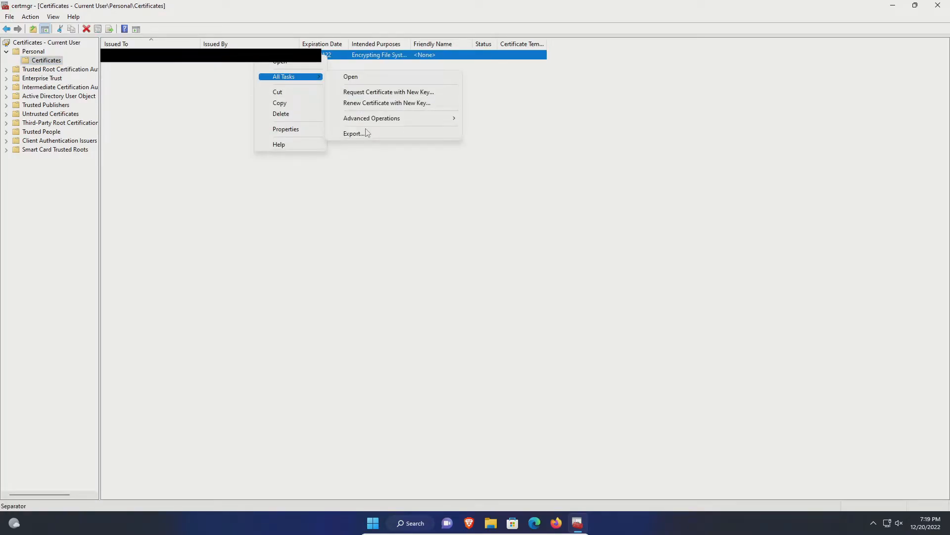
# Start the export wizard including the private key, as a password-protected PKCS #12 (.PFX) file
pyautogui.click(353, 133)
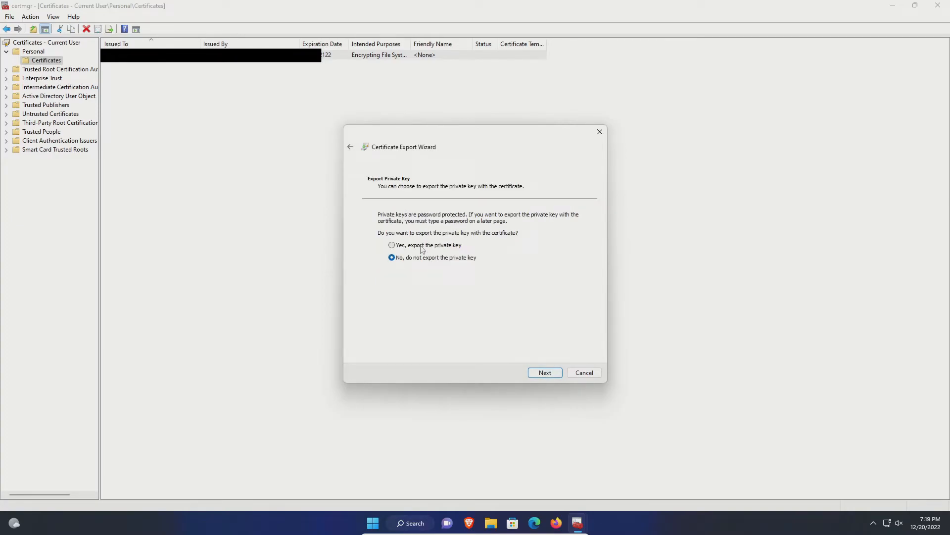
pyautogui.click(543, 373)
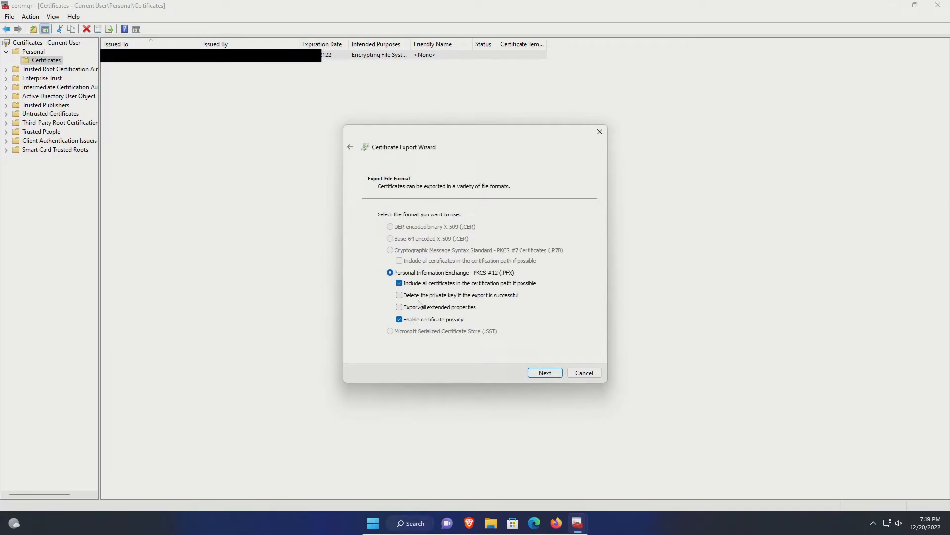
pyautogui.click(545, 372)
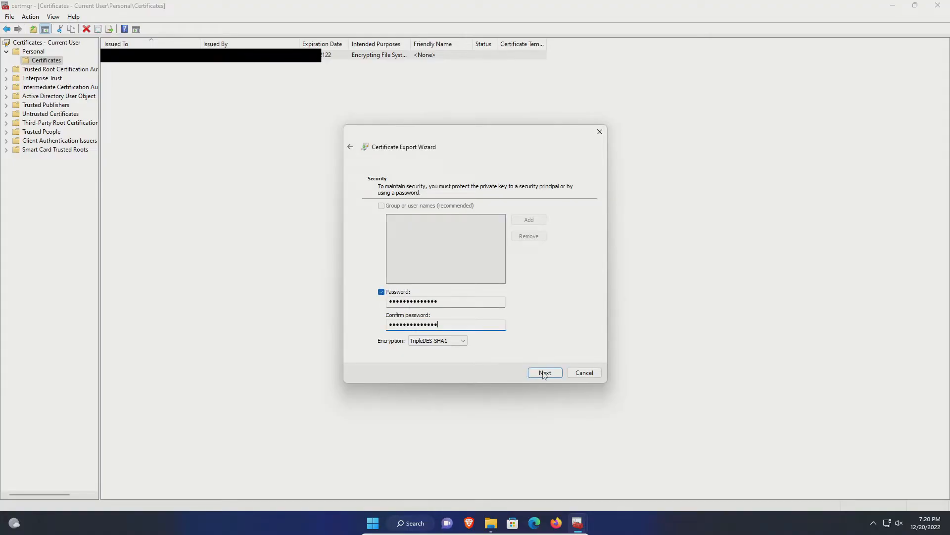
pyautogui.click(544, 372)
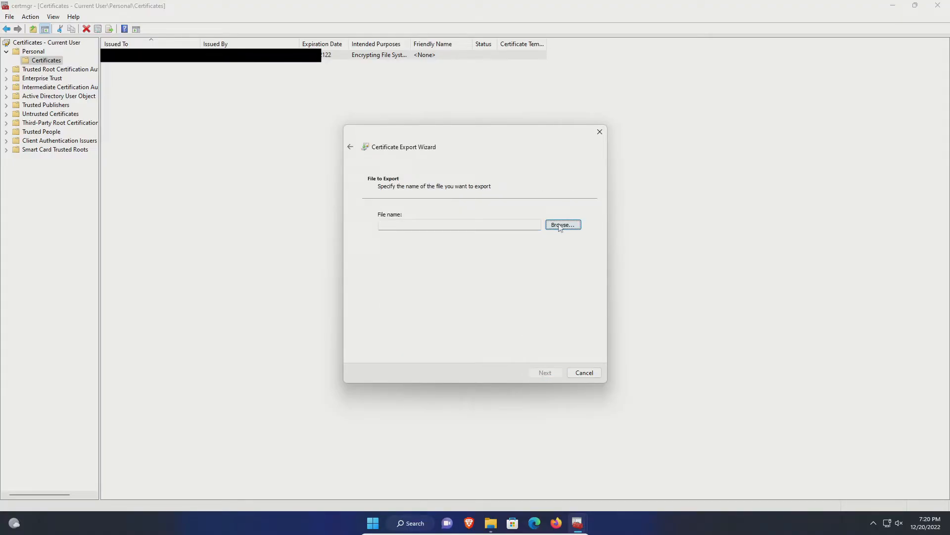
# Save the certificate backup as 'bob.pfx' in Documents and finish the export wizard
pyautogui.click(562, 224)
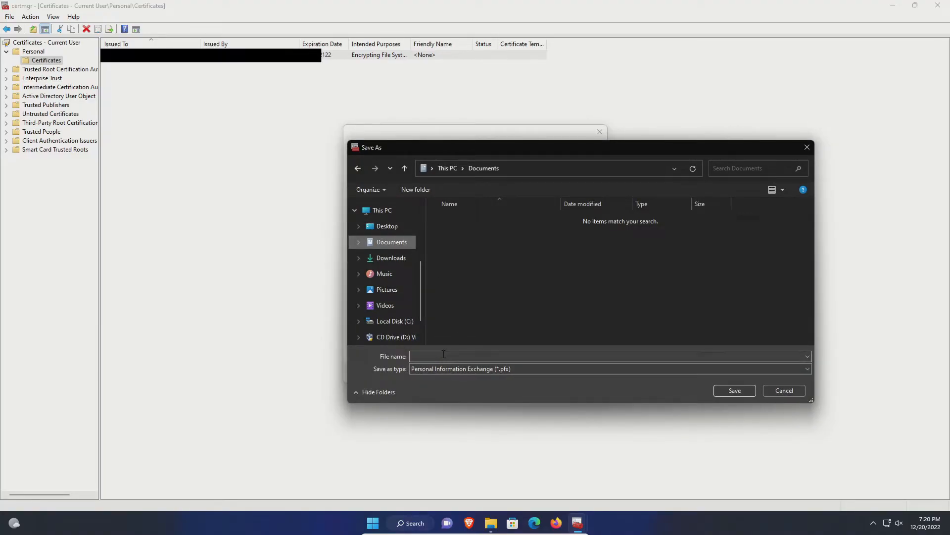
pyautogui.write('bob')
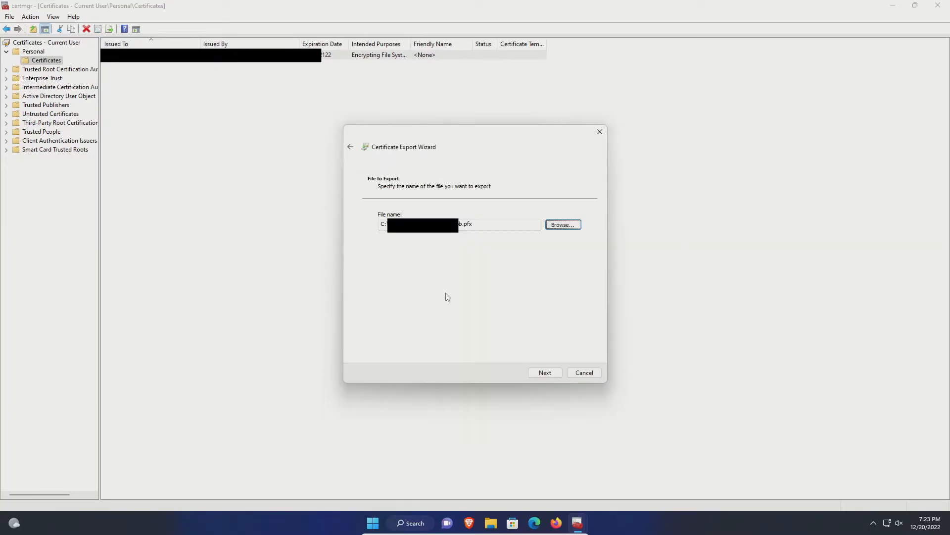
pyautogui.click(544, 372)
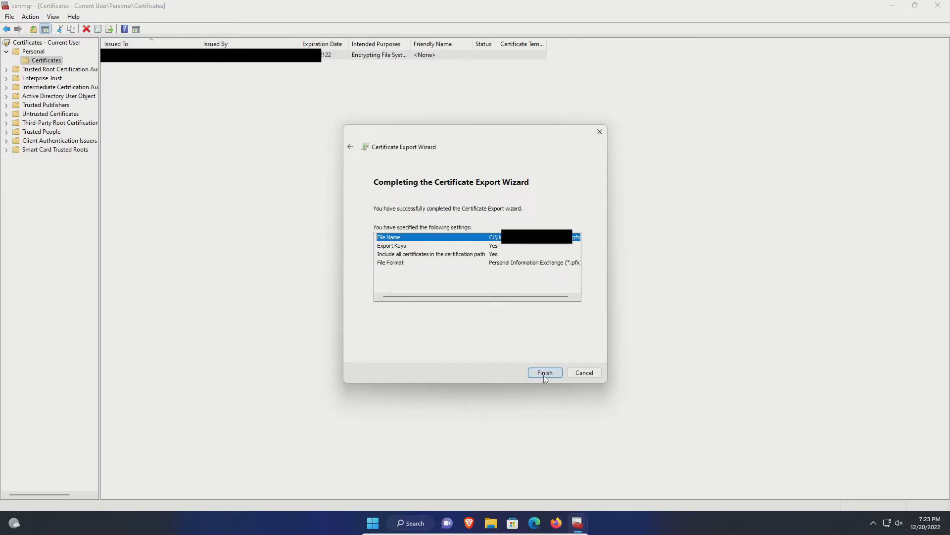
pyautogui.click(544, 373)
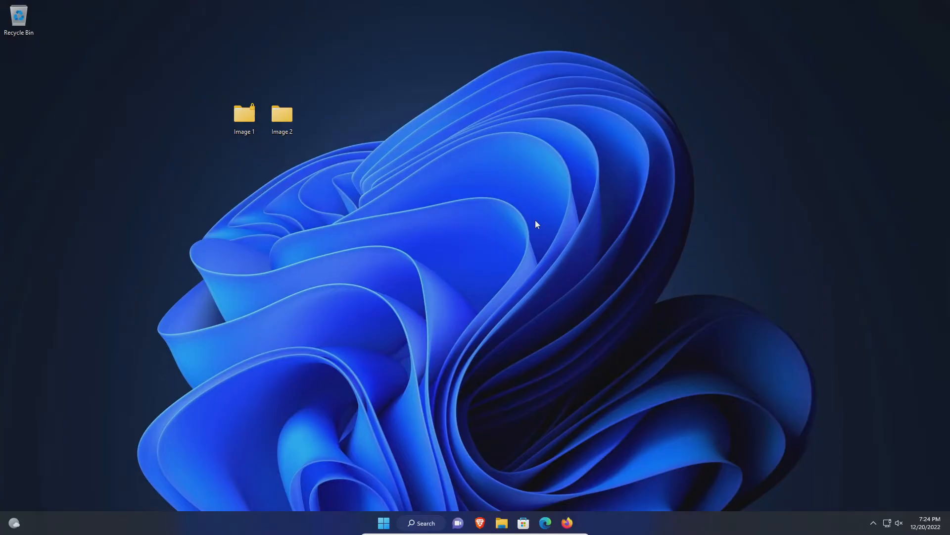
# Untick 'Encrypt contents to secure data' in Image 1's advanced attributes and apply it
pyautogui.click(244, 118)
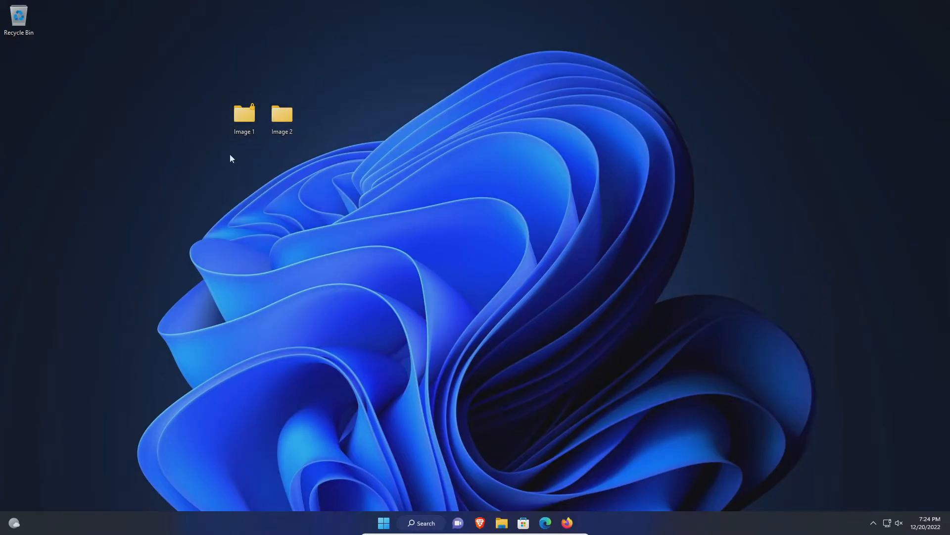
pyautogui.click(243, 118)
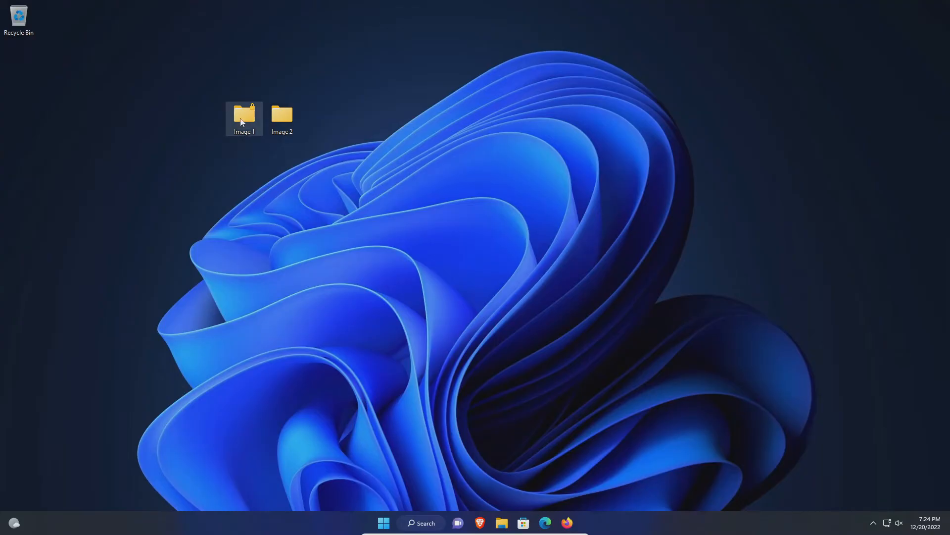
pyautogui.moveTo(244, 115)
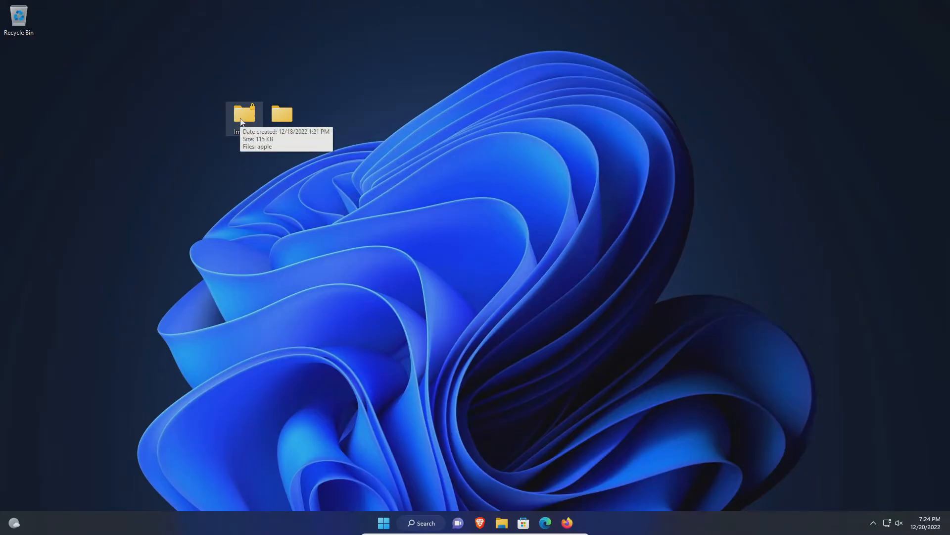
pyautogui.rightClick(244, 114)
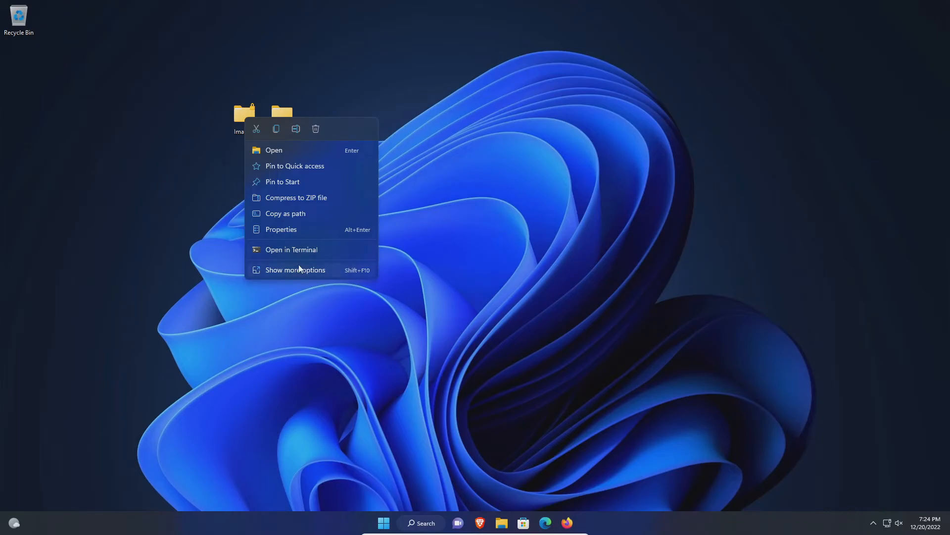
pyautogui.click(280, 228)
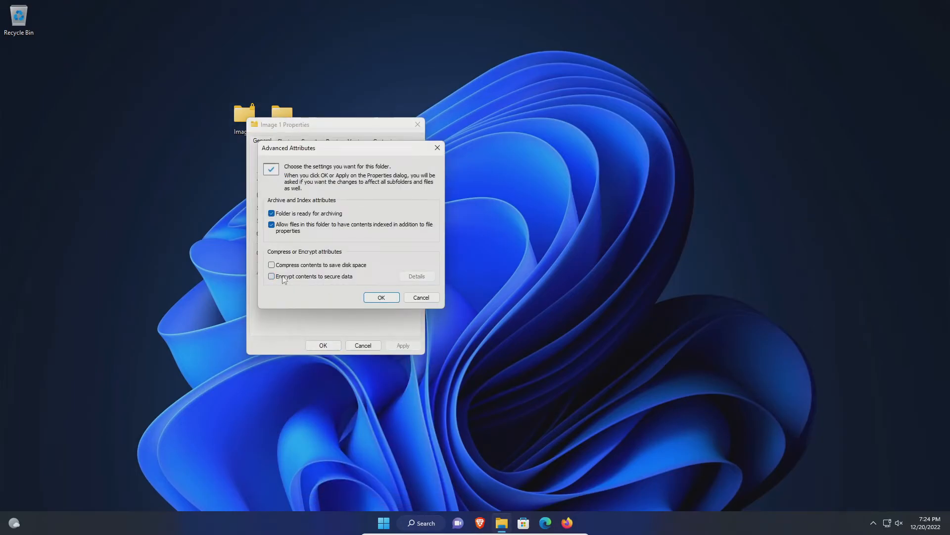
pyautogui.click(380, 297)
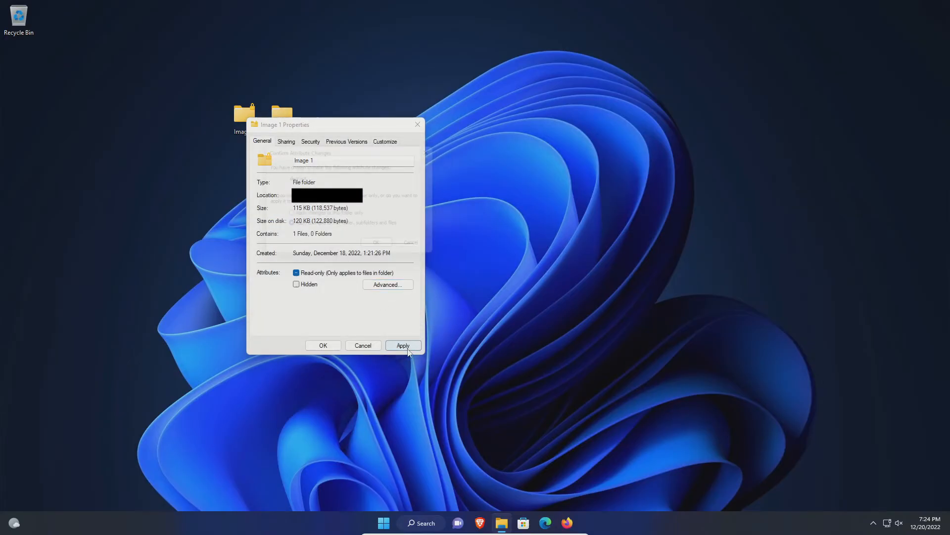
pyautogui.click(403, 345)
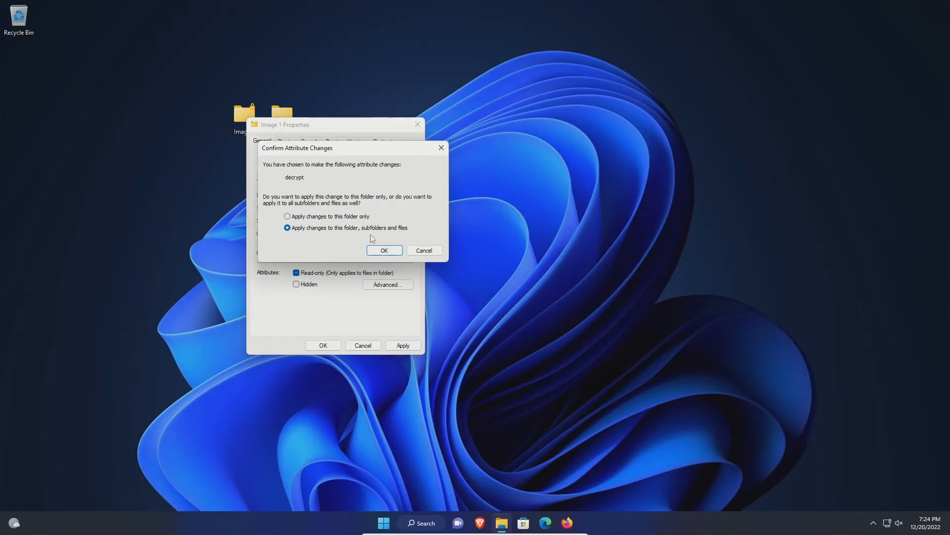
# Decrypt the folder, subfolders and files, close the properties and bring up the browser
pyautogui.click(384, 251)
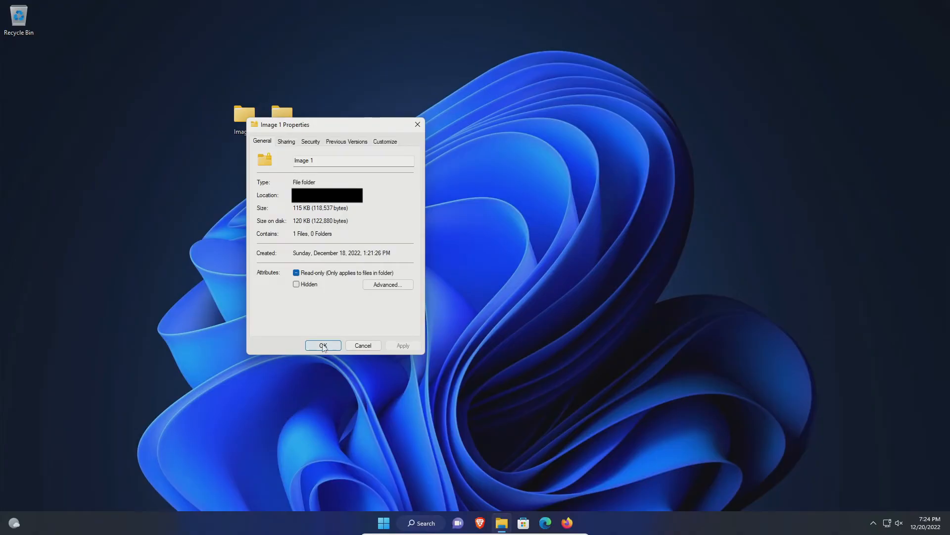
pyautogui.click(323, 345)
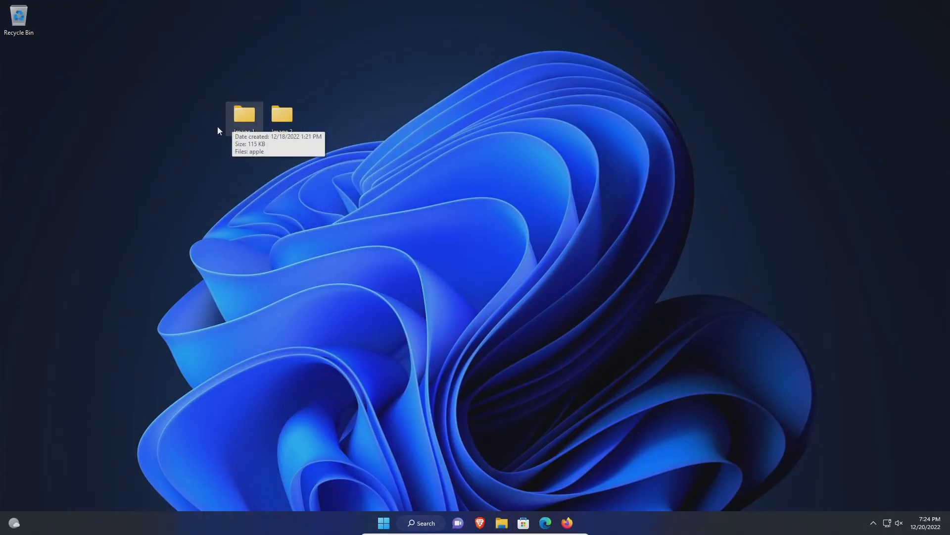
pyautogui.click(567, 522)
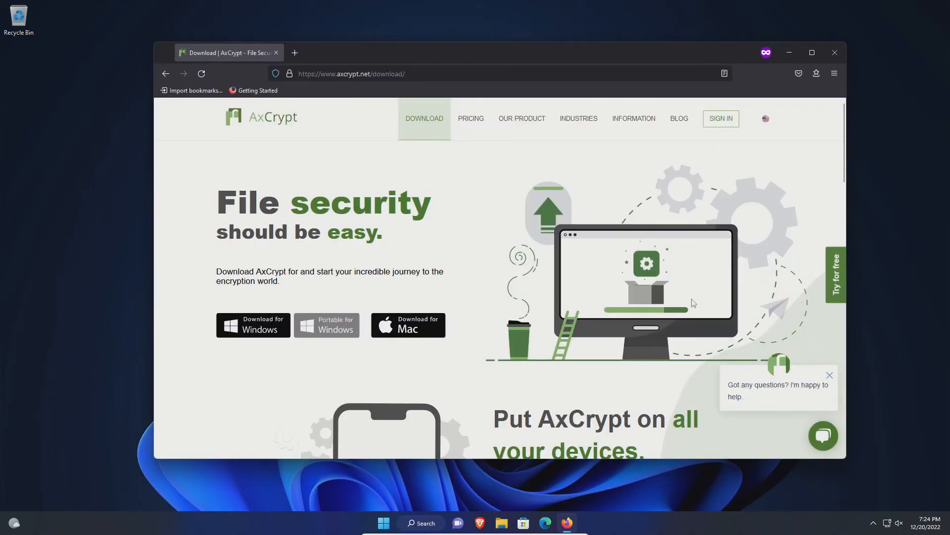